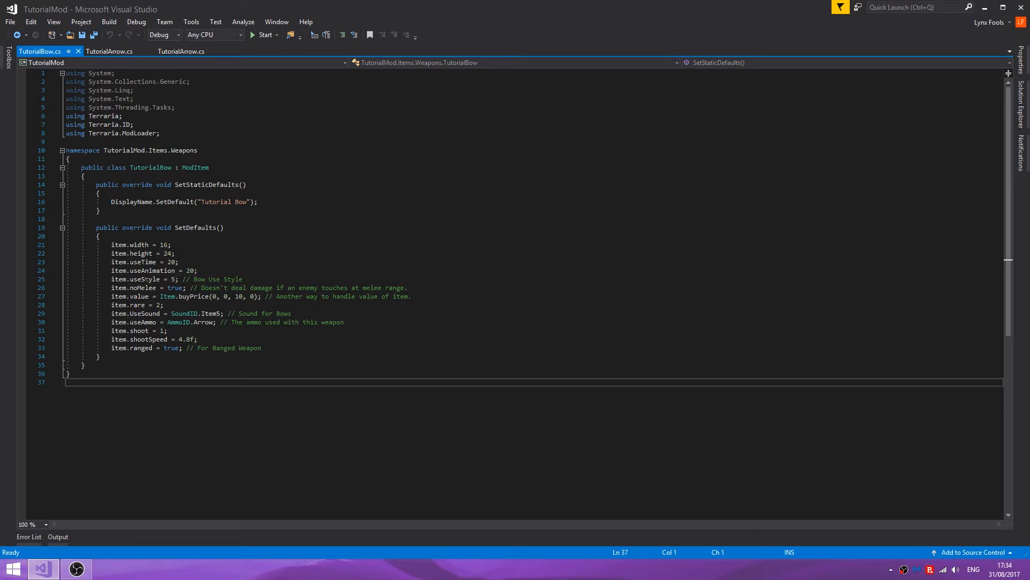
Step: Review the Item.buyPrice values in the TutorialBow code
left_click_drag(109, 279, 169, 287)
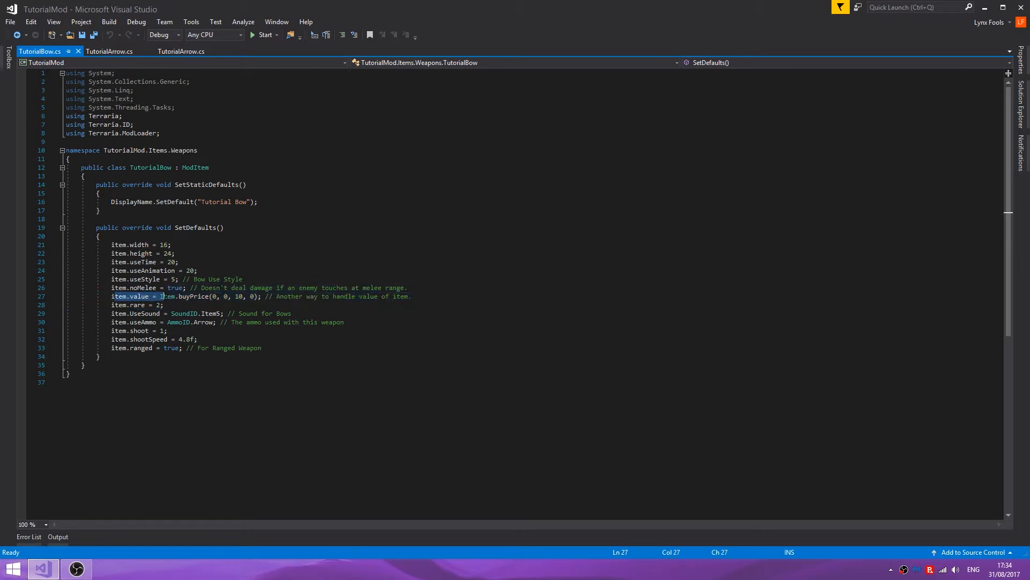
type("Item.buyPrice")
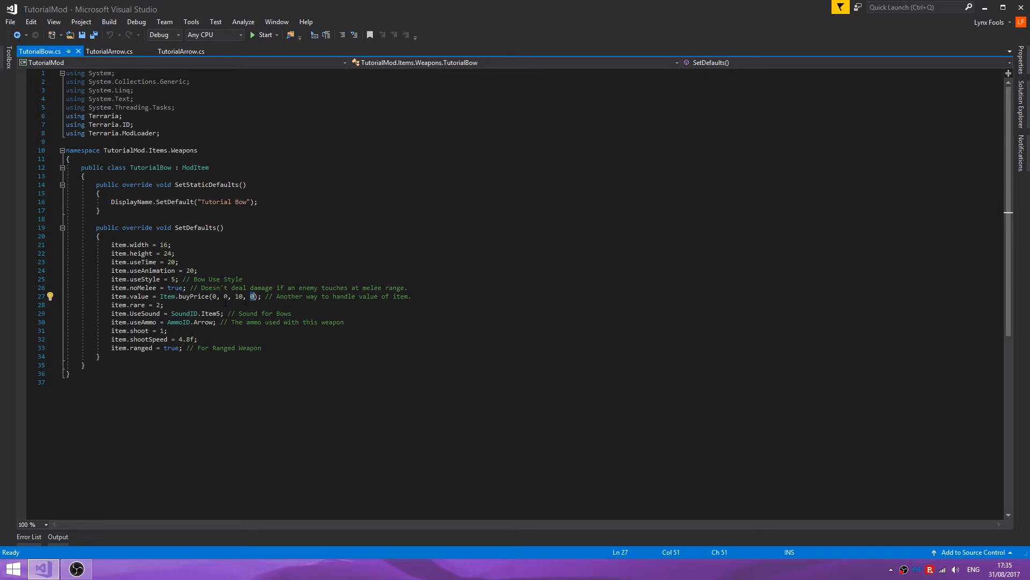
double_click(194, 296)
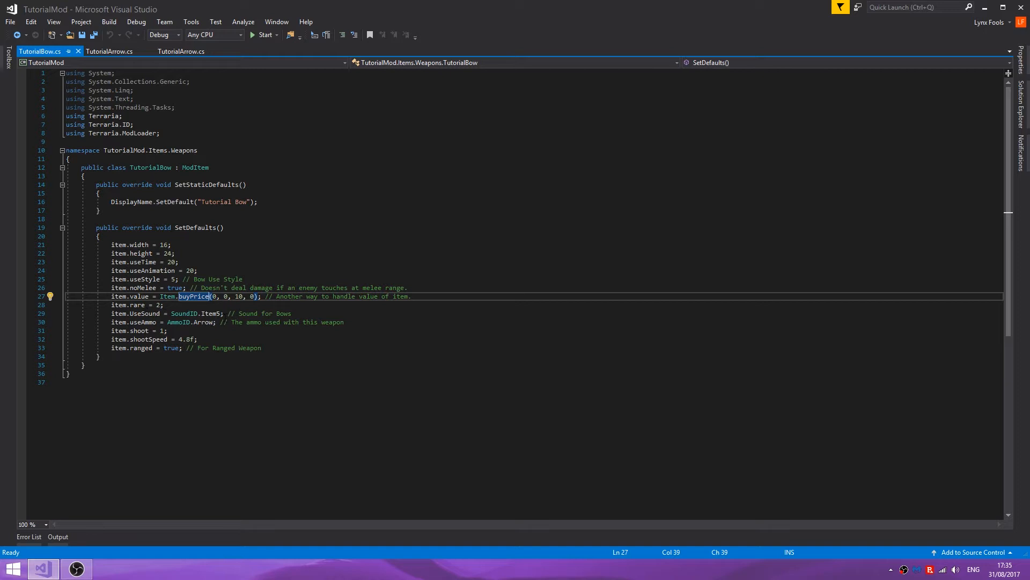
double_click(283, 313)
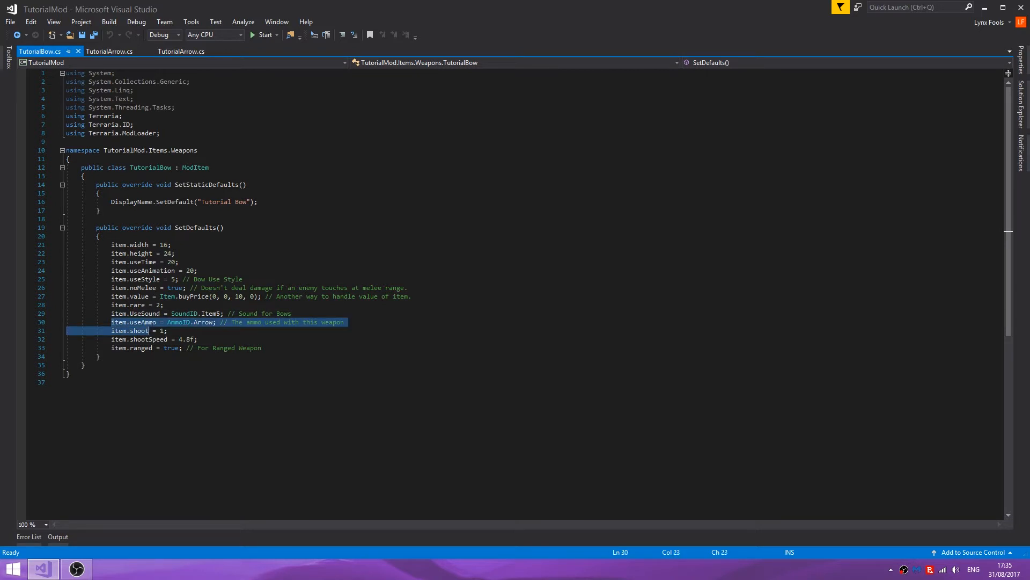
left_click(138, 322)
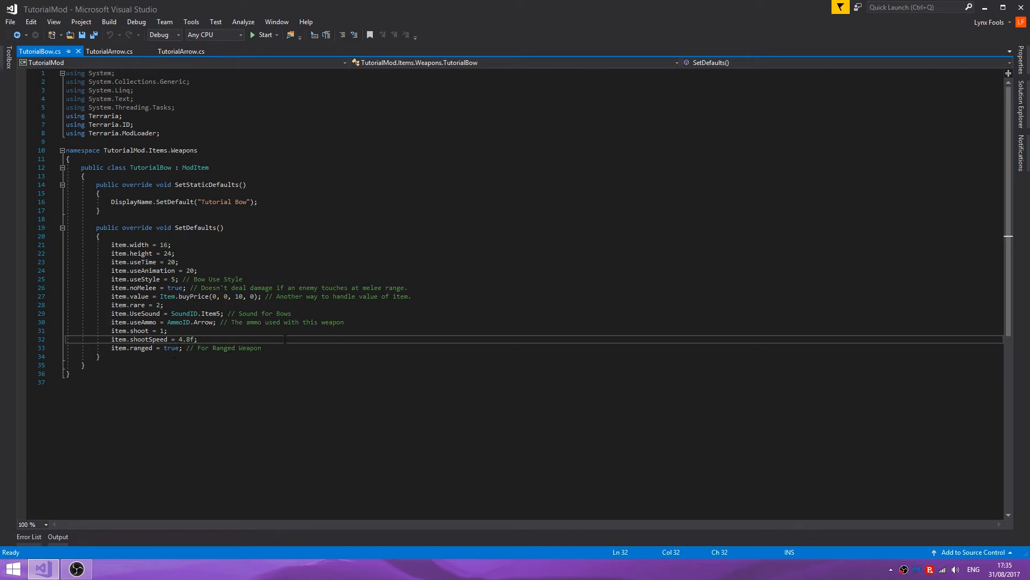
Step: Change the bow's shootSpeed from 4.8f to 1.8f and save TutorialBow.cs
type("1")
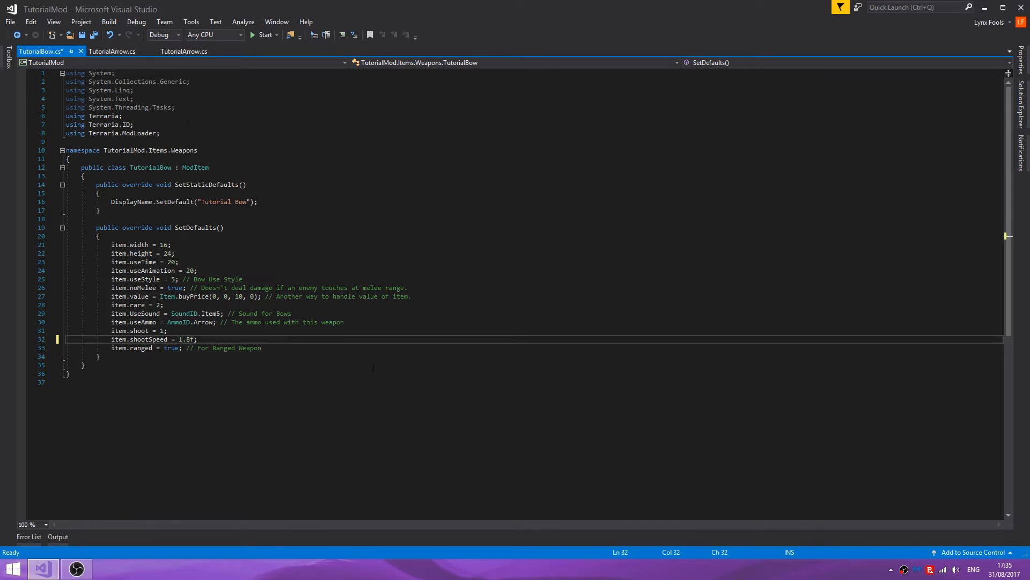
key("ctrl+s")
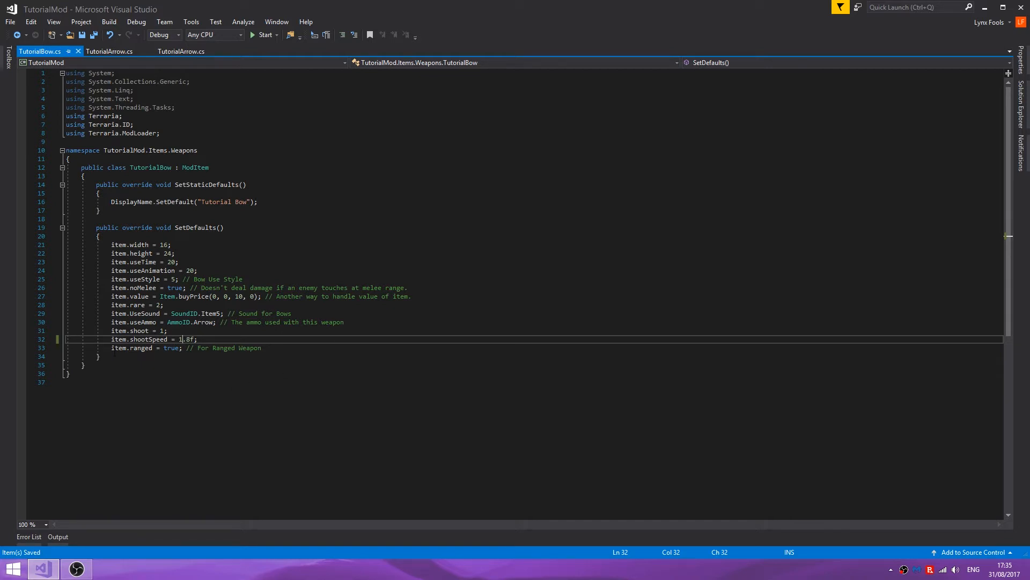
left_click(197, 348)
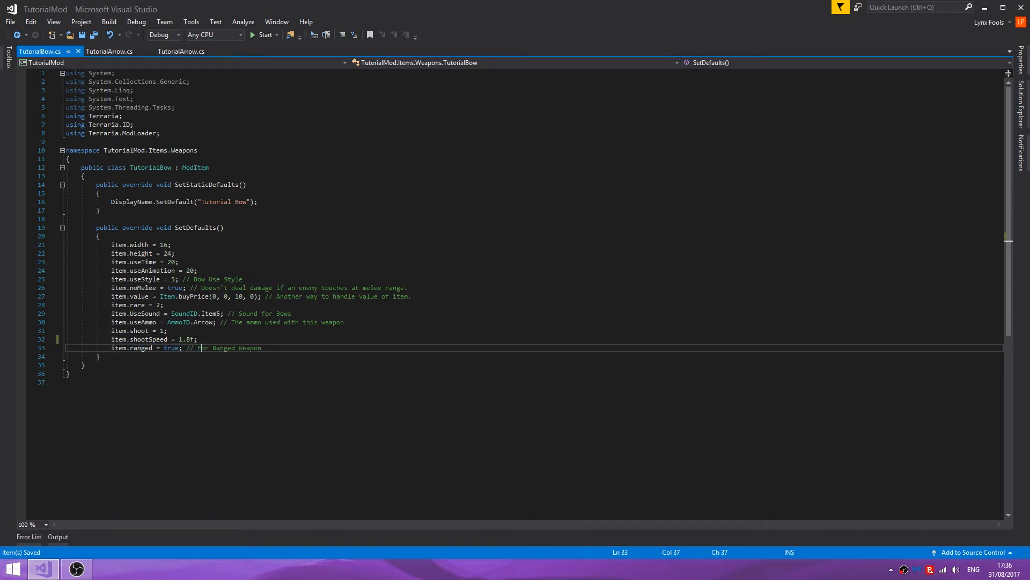
Step: Change TutorialArrow.cs shootSpeed from 10f to 4f, save, and go back to TutorialBow.cs
left_click(109, 52)
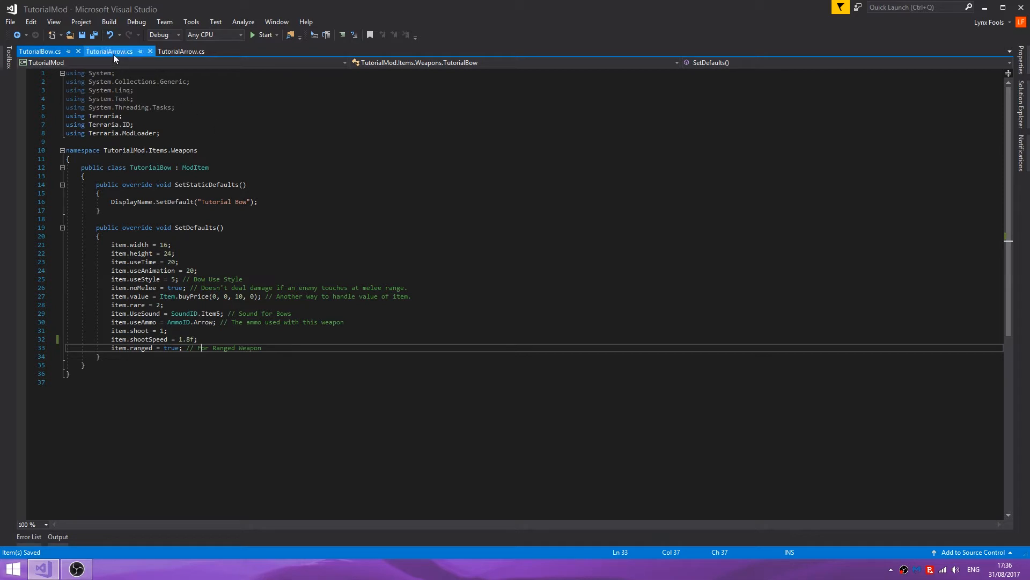
mouse_move(108, 52)
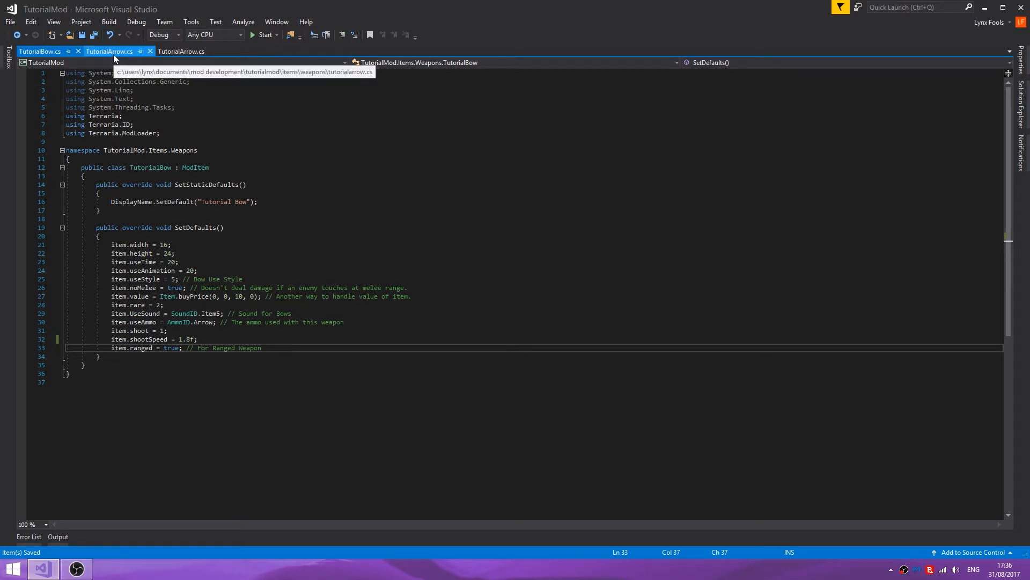
mouse_move(109, 52)
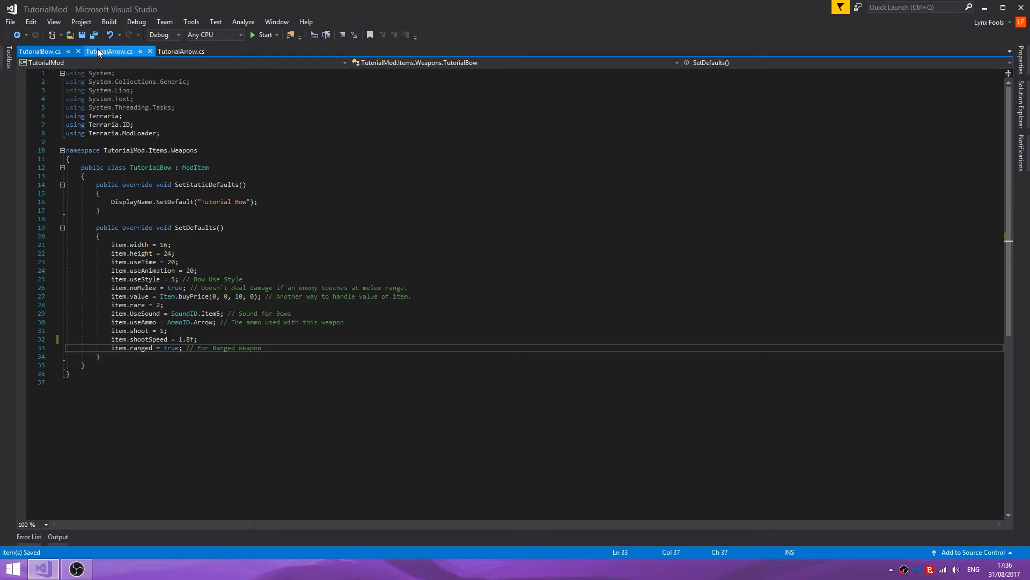
left_click(110, 51)
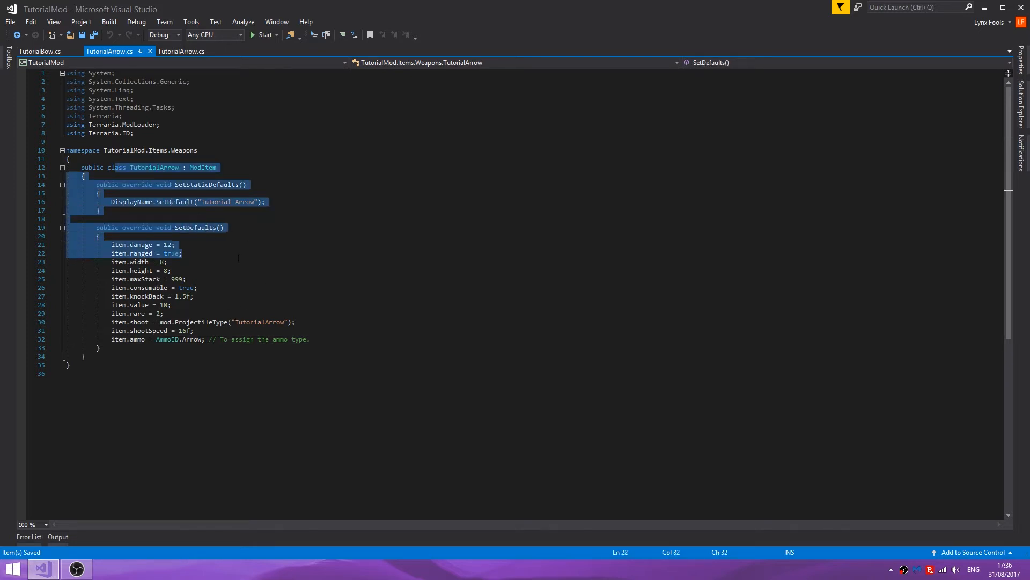
left_click(158, 253)
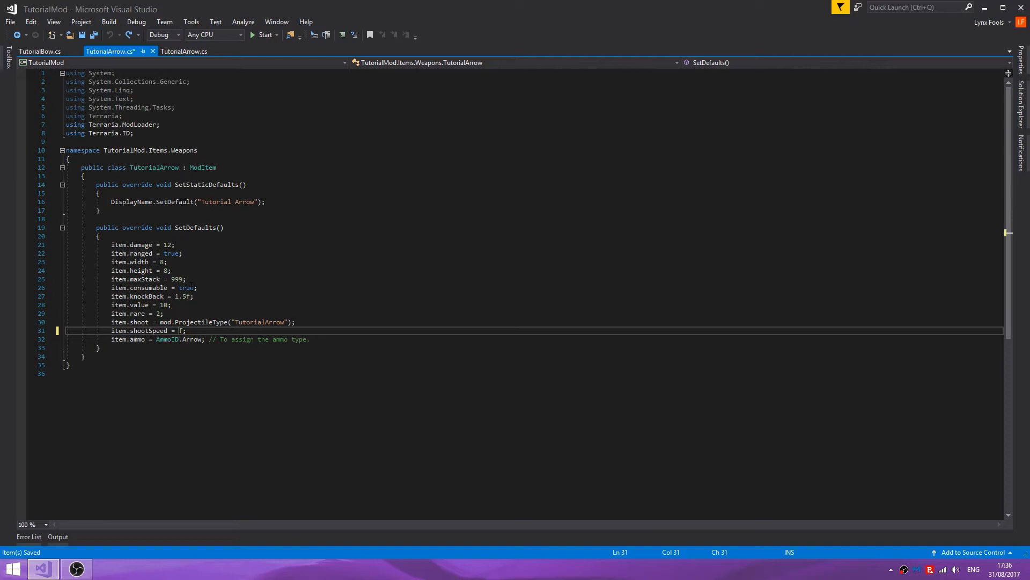
type("6")
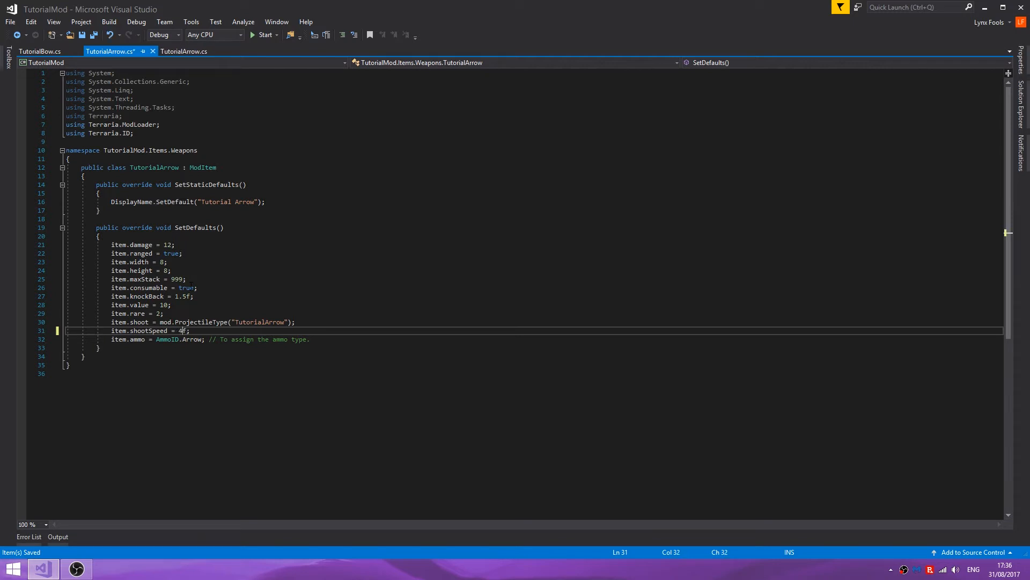
key("ctrl+s")
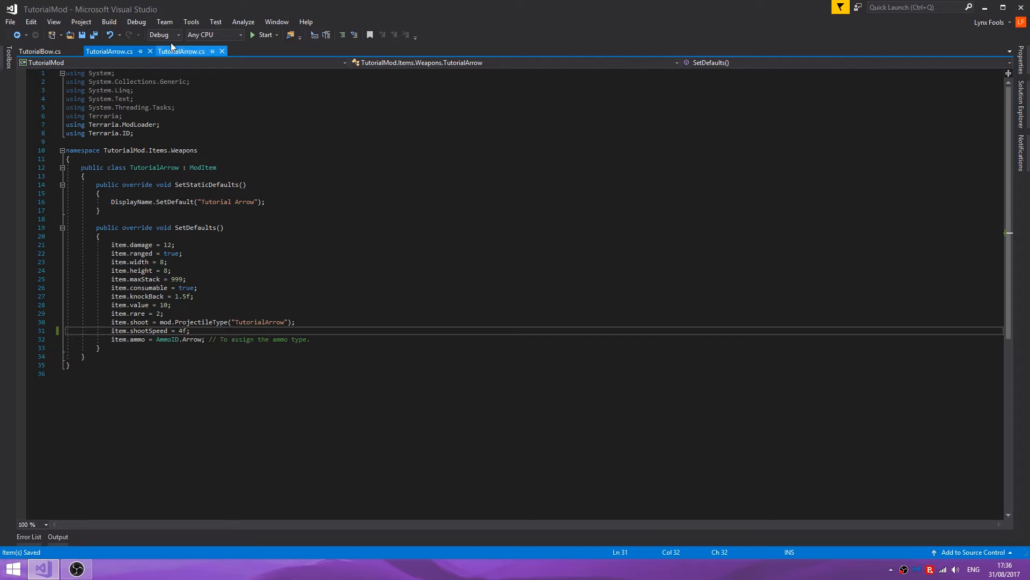
left_click(39, 51)
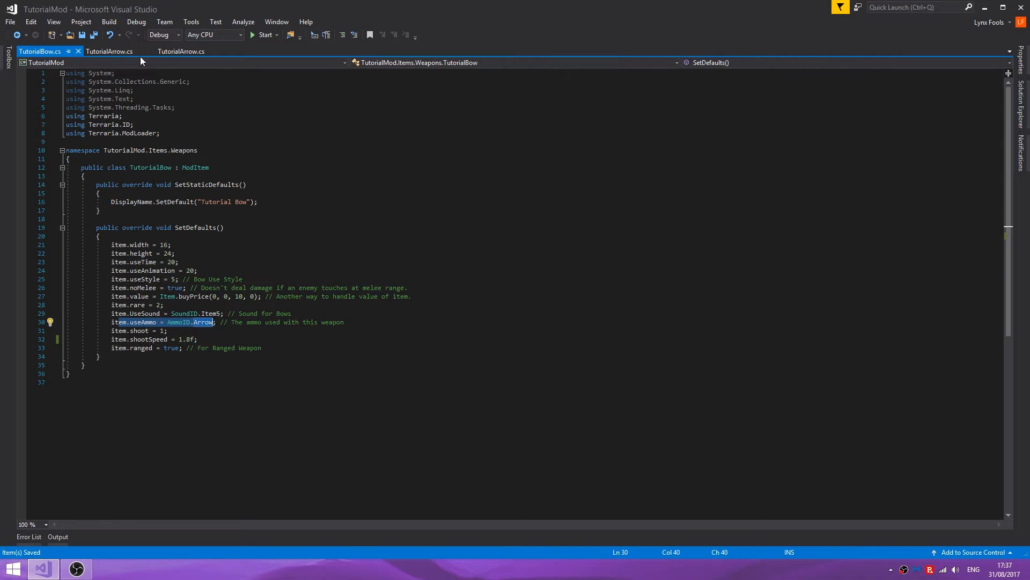
Step: Review SetStaticDefaults and SetDefaults in the Projectiles TutorialArrow.cs file
left_click(181, 51)
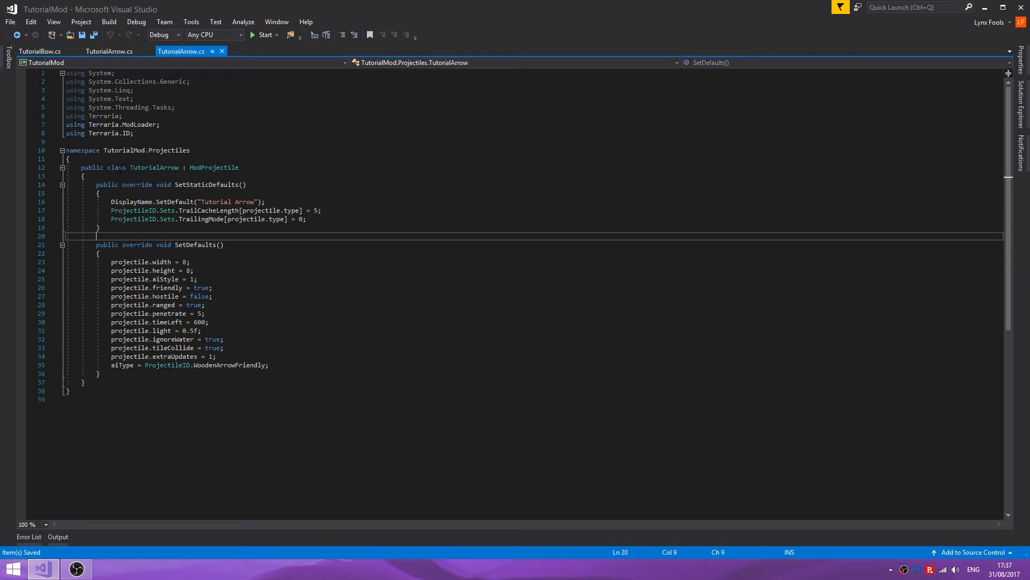
double_click(214, 167)
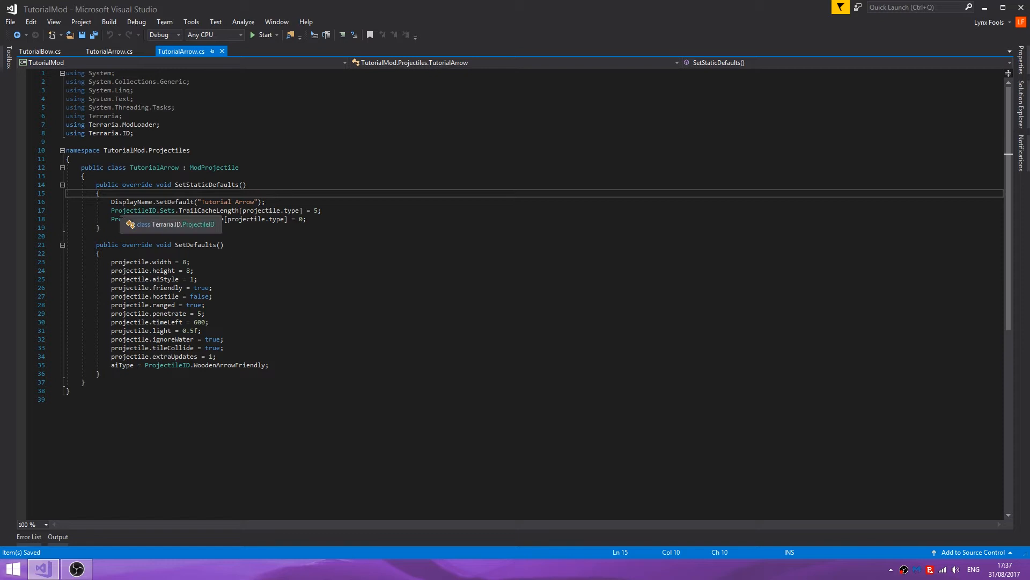
left_click_drag(110, 210, 204, 219)
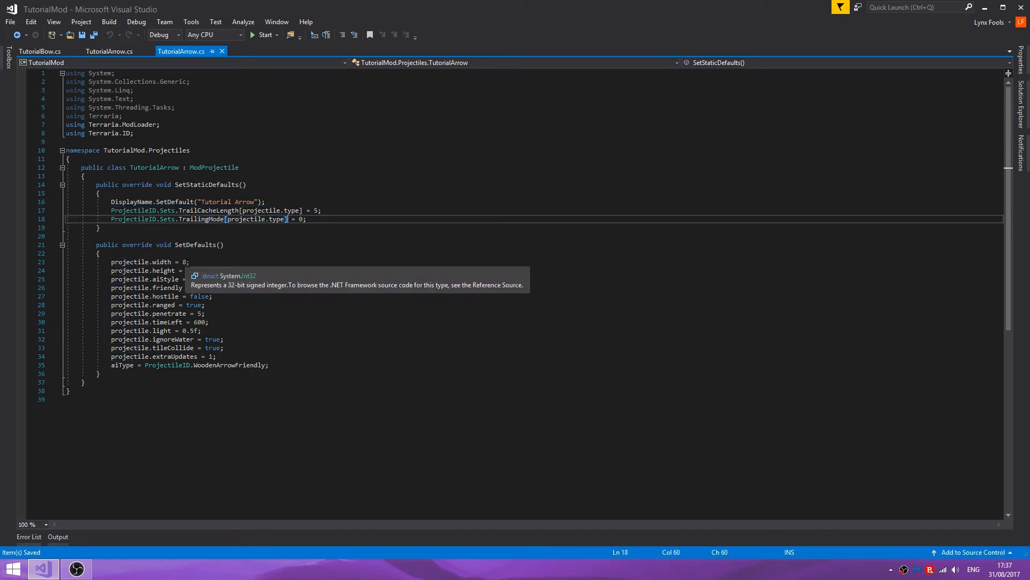
mouse_move(122, 270)
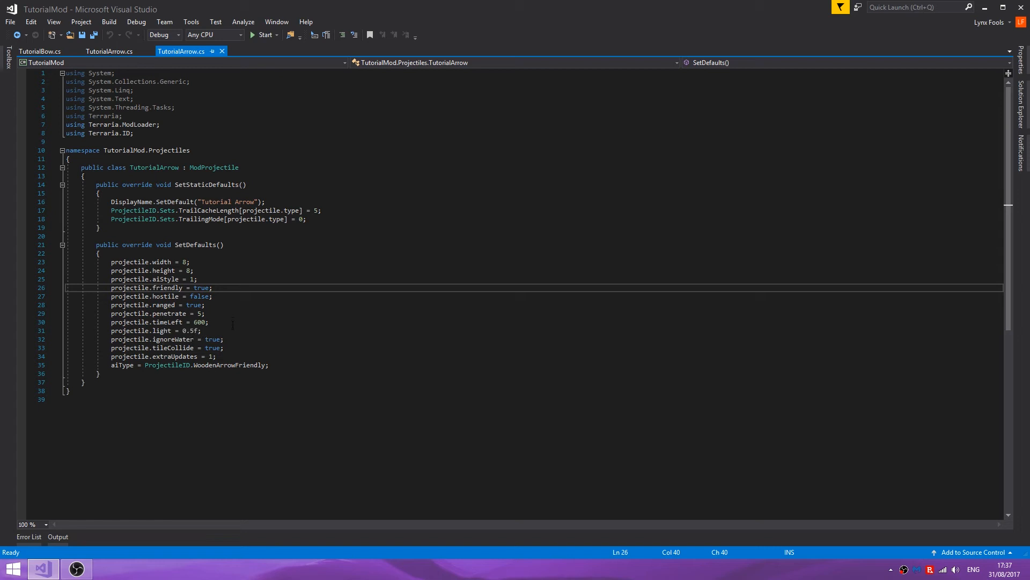
mouse_move(214, 347)
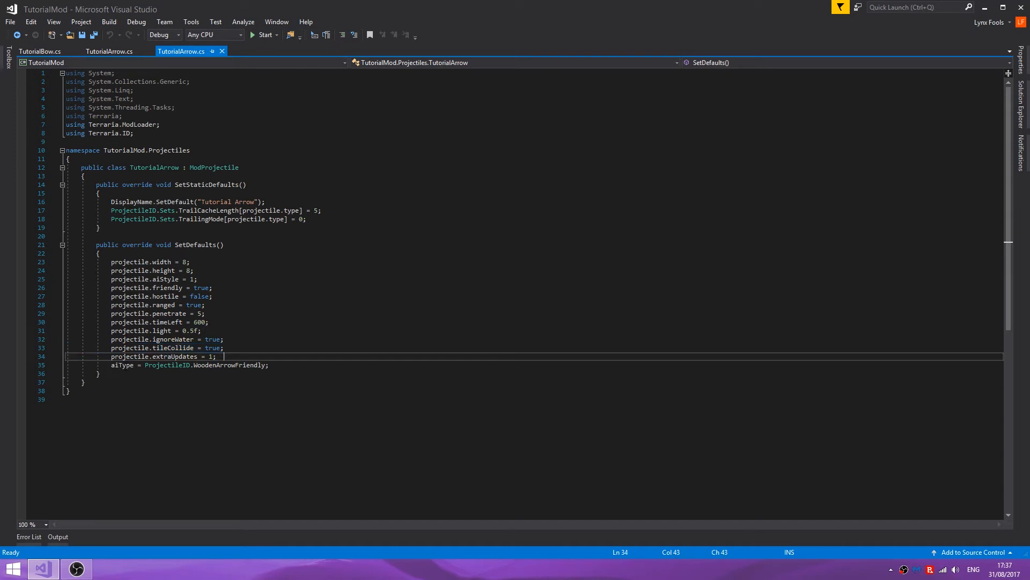
double_click(123, 365)
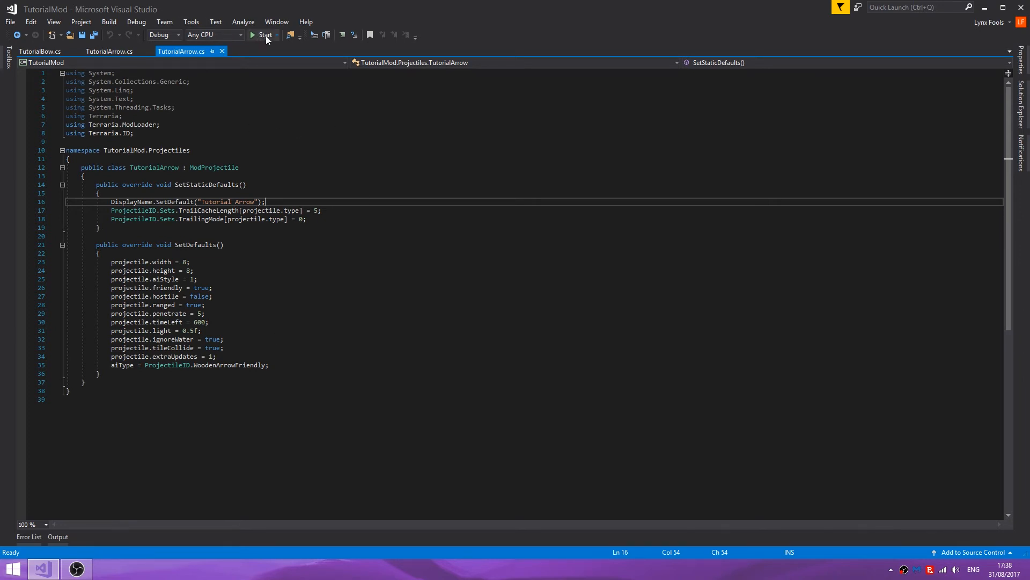
Step: Build the mod and launch tModLoader, showing the Tutorial mod enabled
left_click(265, 35)
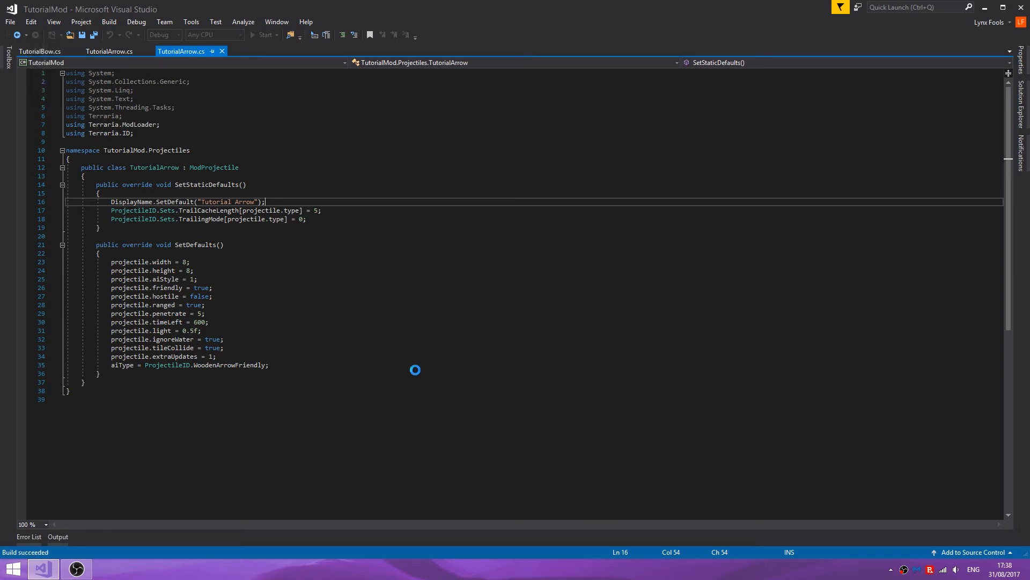
left_click(264, 35)
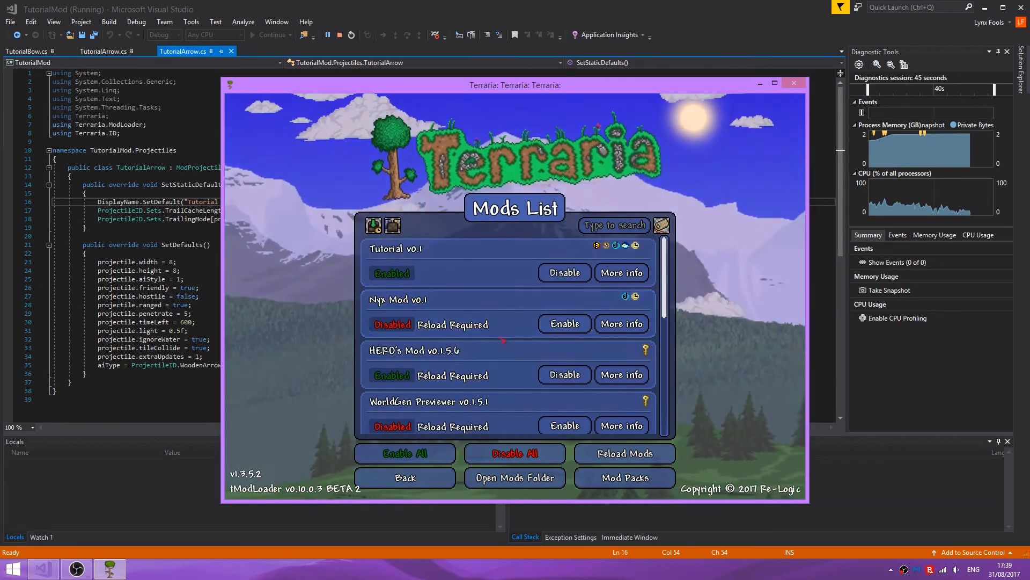
Step: Scroll the Mods List and reload the enabled mods
scroll("down", 3)
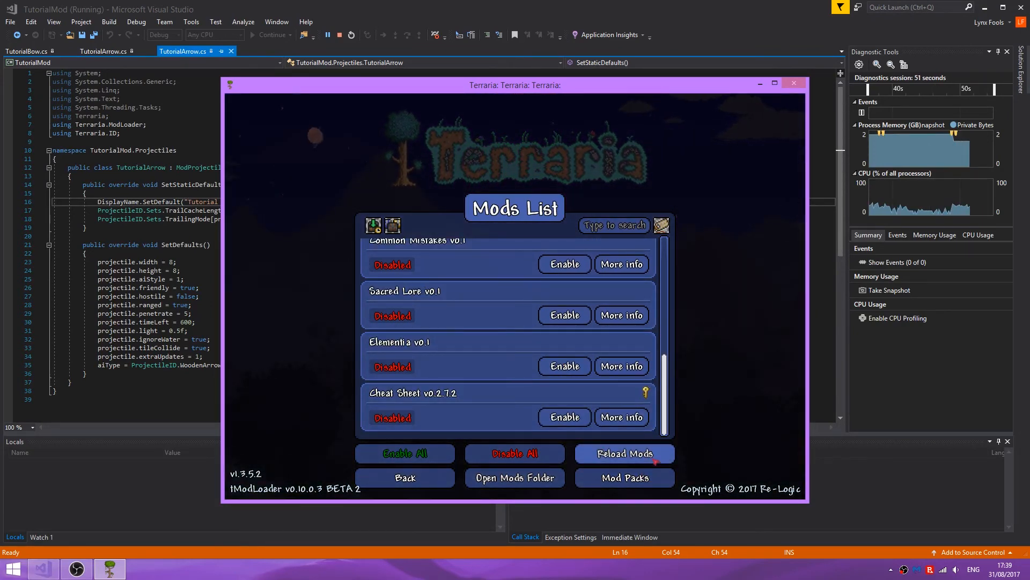
left_click(624, 453)
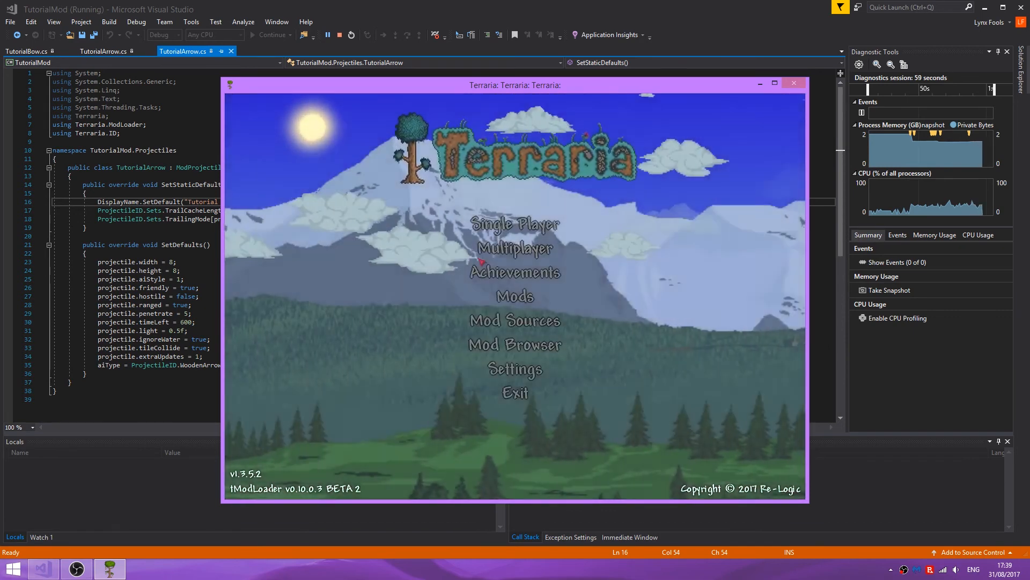
Step: Enter a single-player world and search the item browser for 'arrow'
left_click(515, 223)
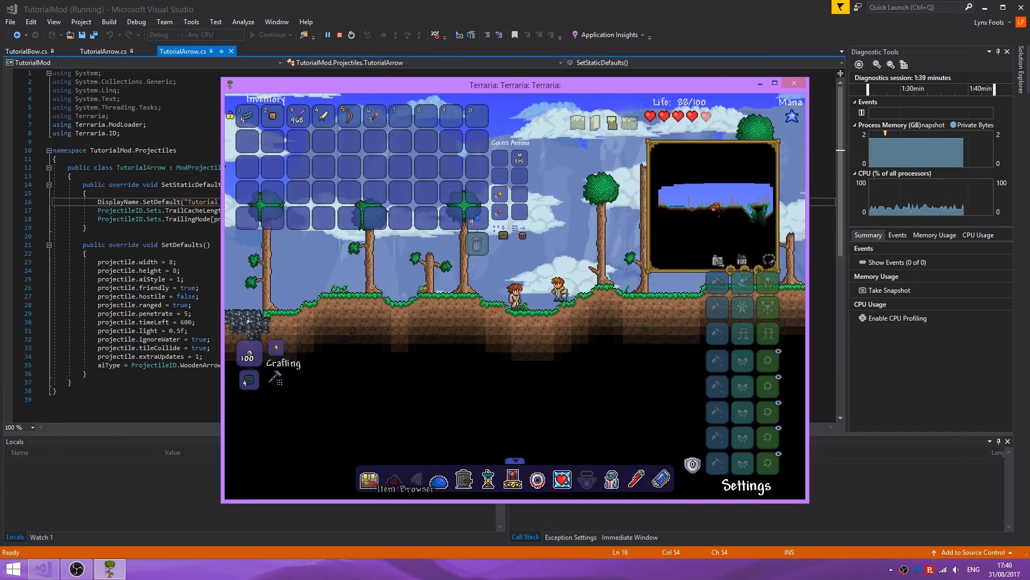
left_click(369, 479)
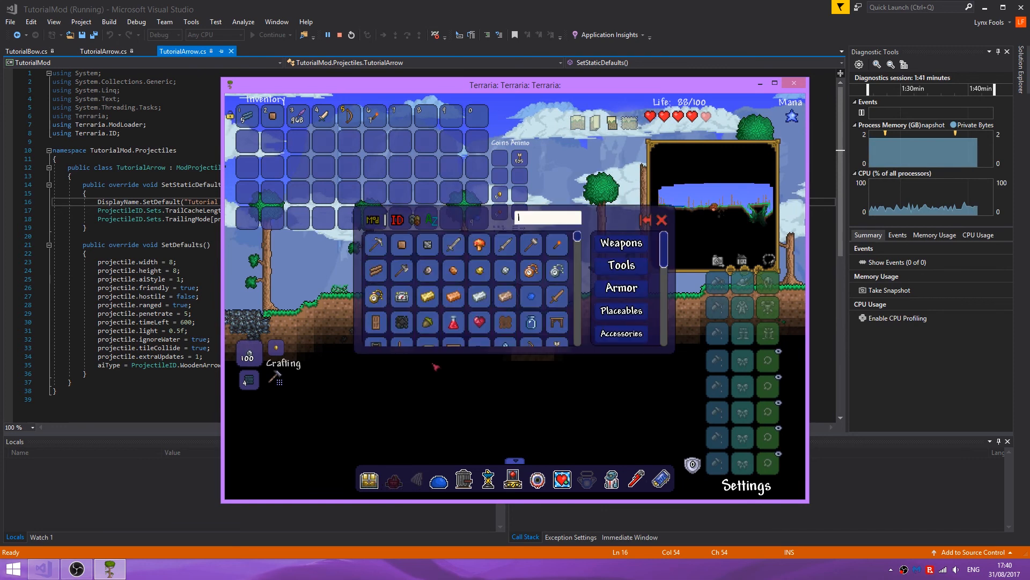
type("arrow")
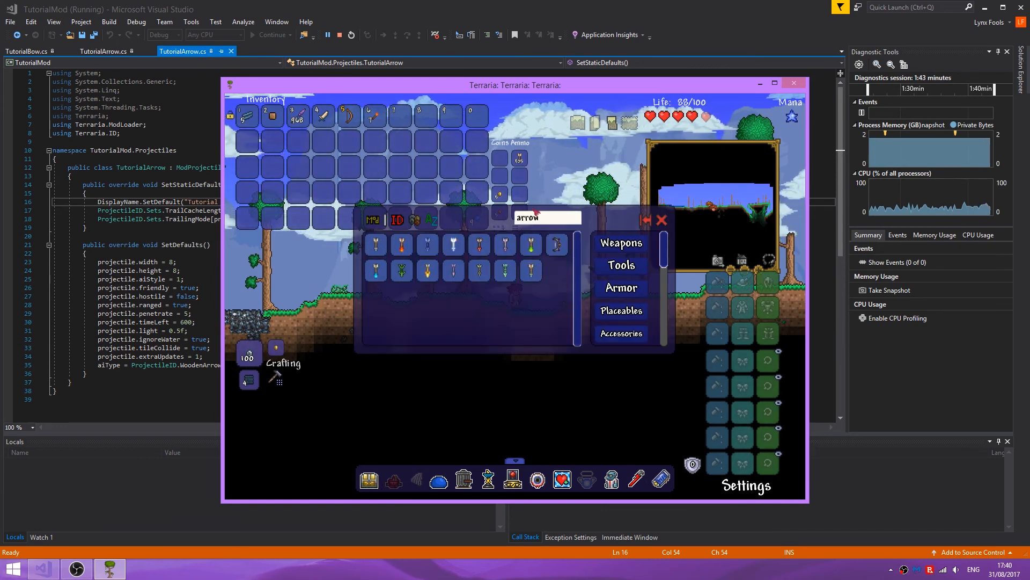